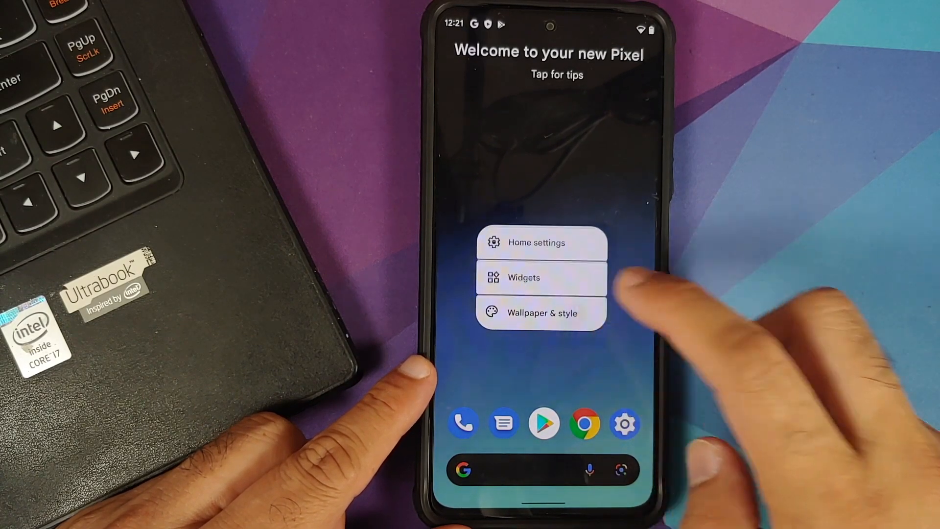
Apply the green illustrated wallpaper to both the home screen and the lock screen
{"action": "left_click", "coordinate": [541, 312]}
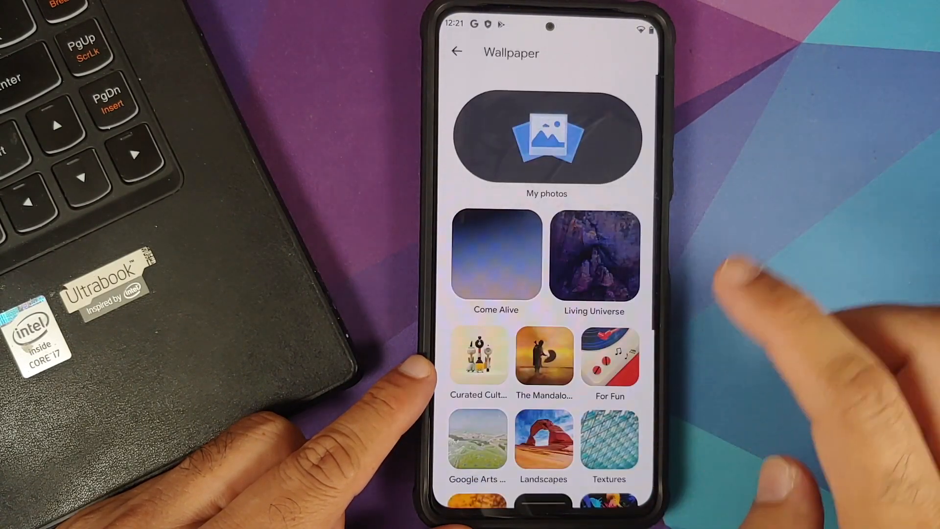
{"action": "scroll", "scroll_direction": "down", "scroll_amount": 3}
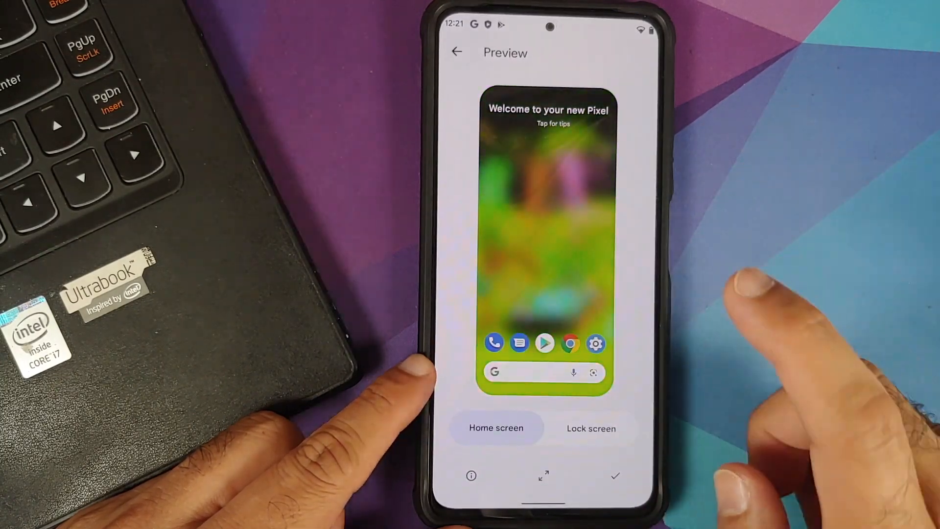
{"action": "left_click", "coordinate": [615, 476]}
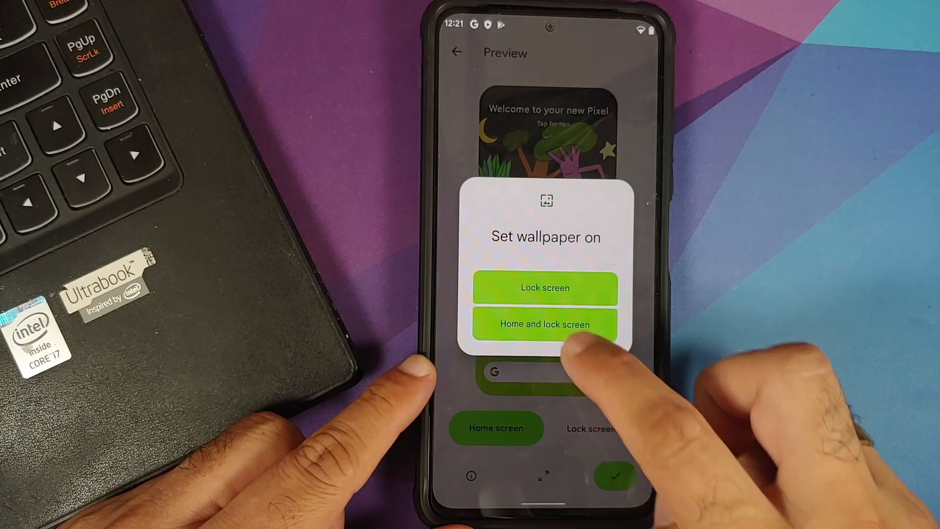
{"action": "left_click", "coordinate": [545, 325]}
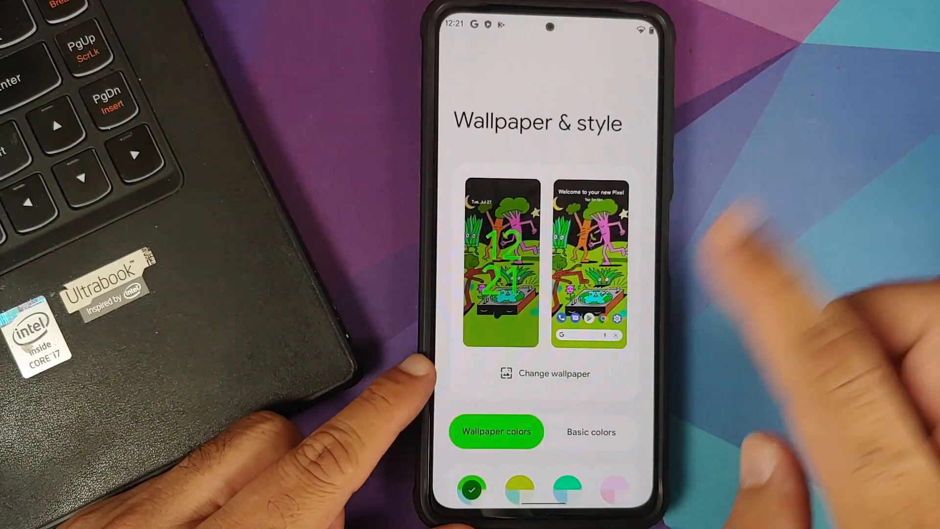
Choose the olive-green swatch under Wallpaper colors as the system theme palette
{"action": "scroll", "scroll_direction": "down", "scroll_amount": 3}
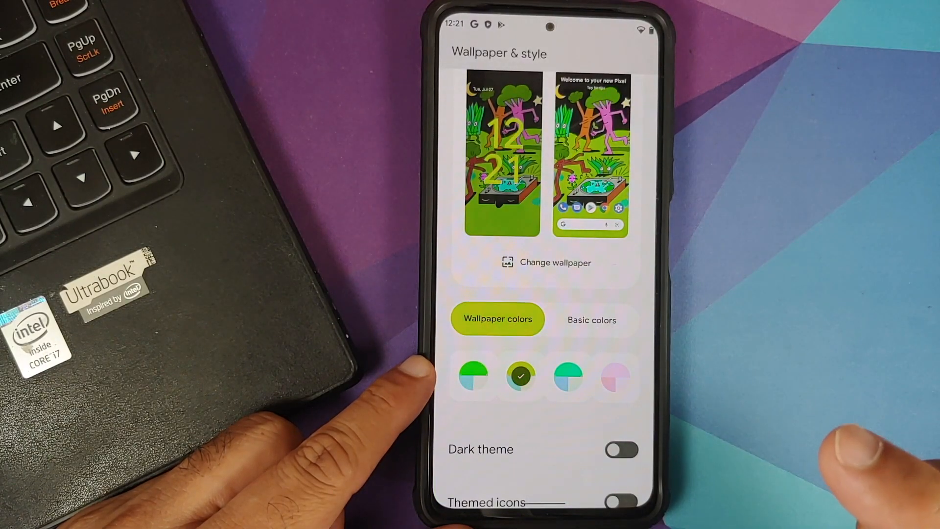
{"action": "left_click", "coordinate": [473, 376]}
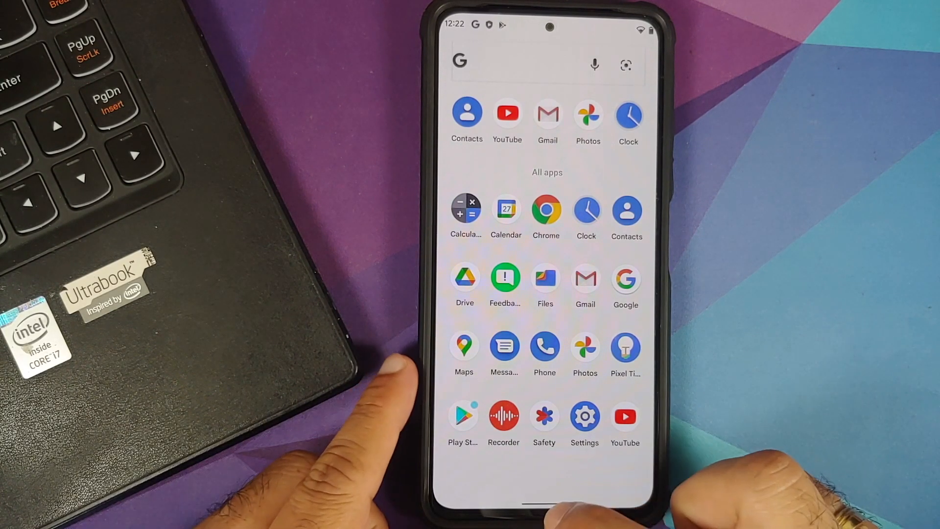
Leave the app drawer and launch the Settings app from the home screen
{"action": "left_click", "coordinate": [584, 418]}
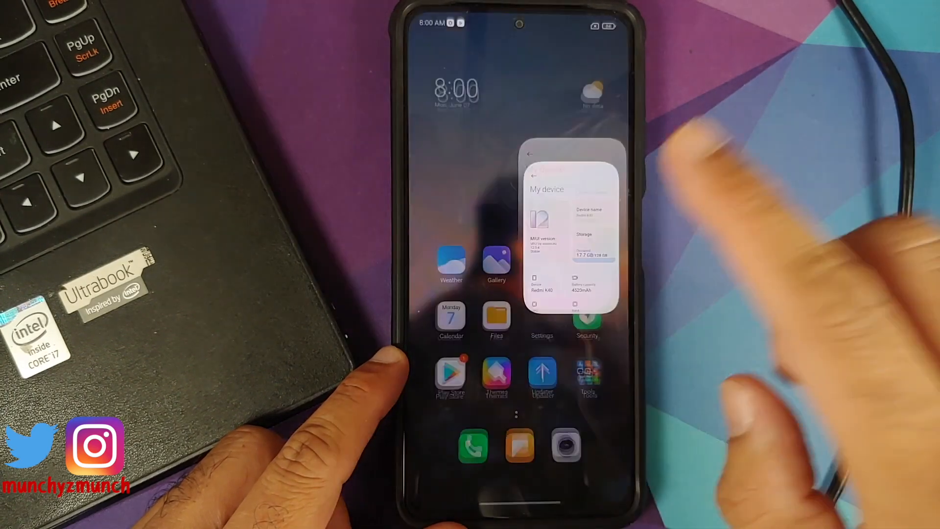
From MIUI Settings, navigate down to the Accounts & sync page
{"action": "left_click", "coordinate": [542, 321]}
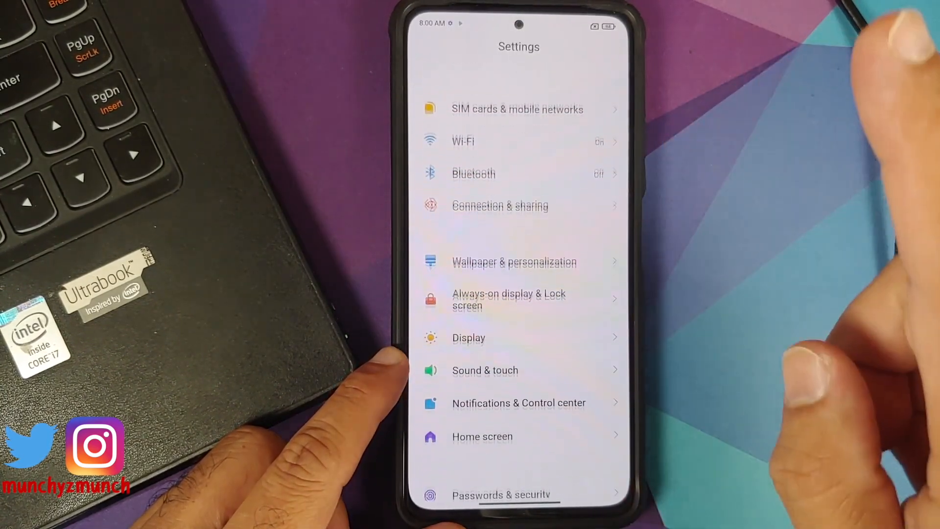
{"action": "scroll", "scroll_direction": "up", "scroll_amount": 3}
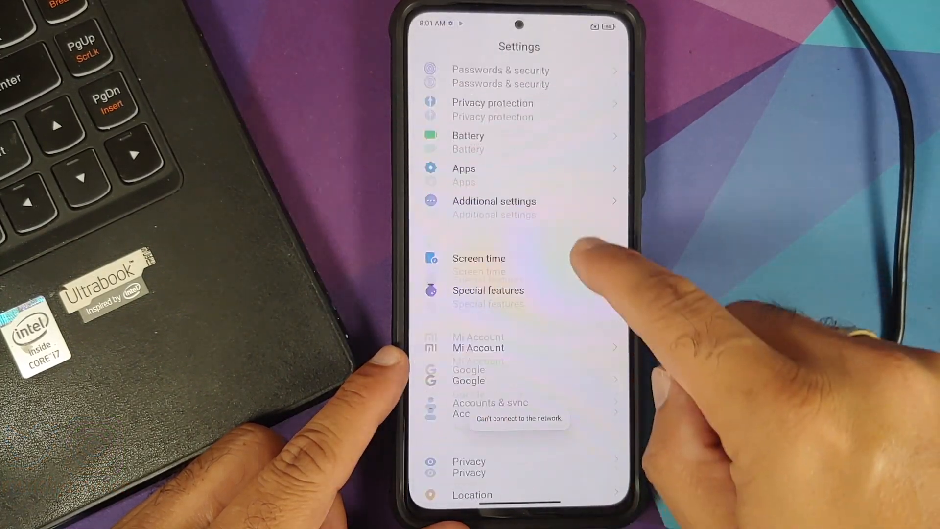
{"action": "left_click", "coordinate": [490, 402]}
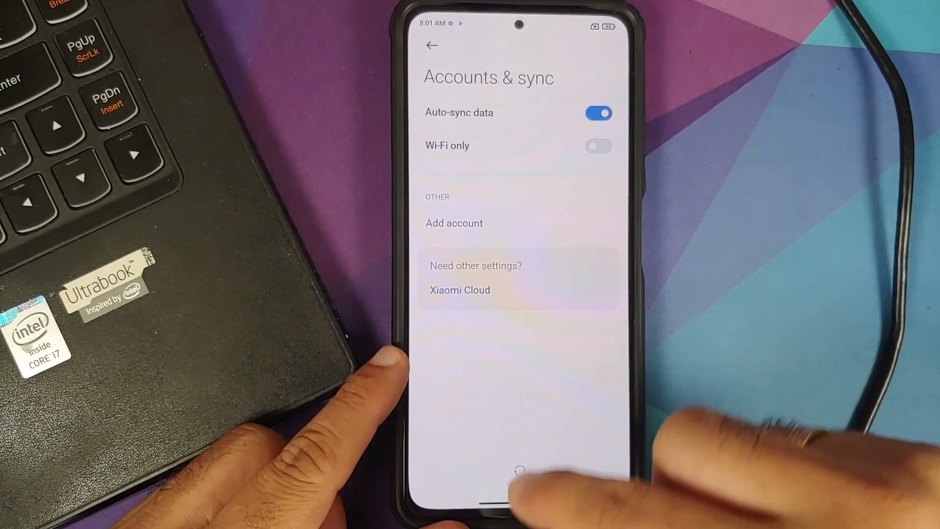